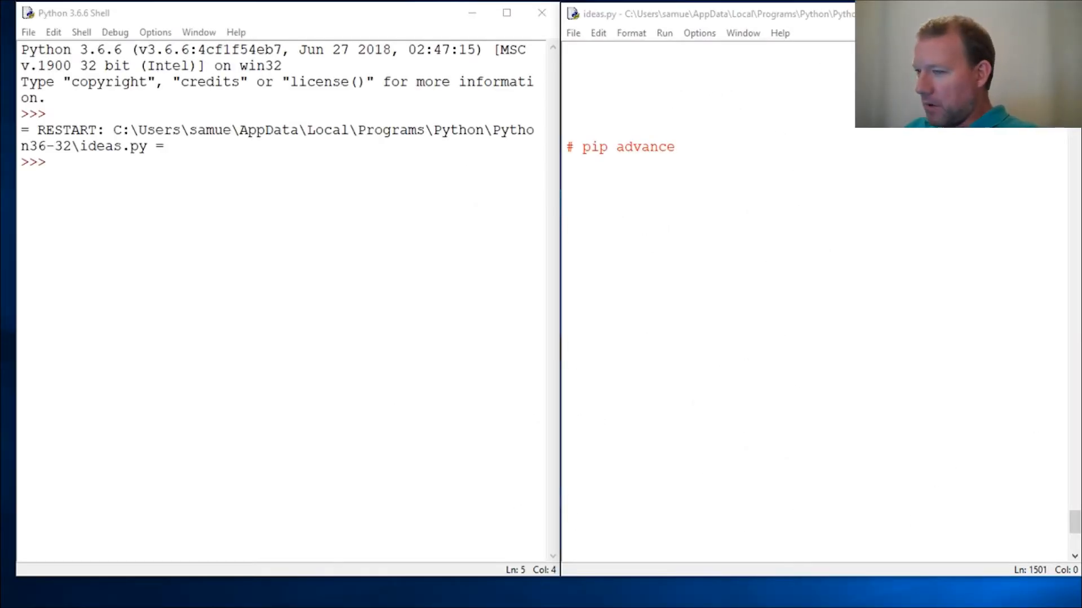
mouse_move(334, 473)
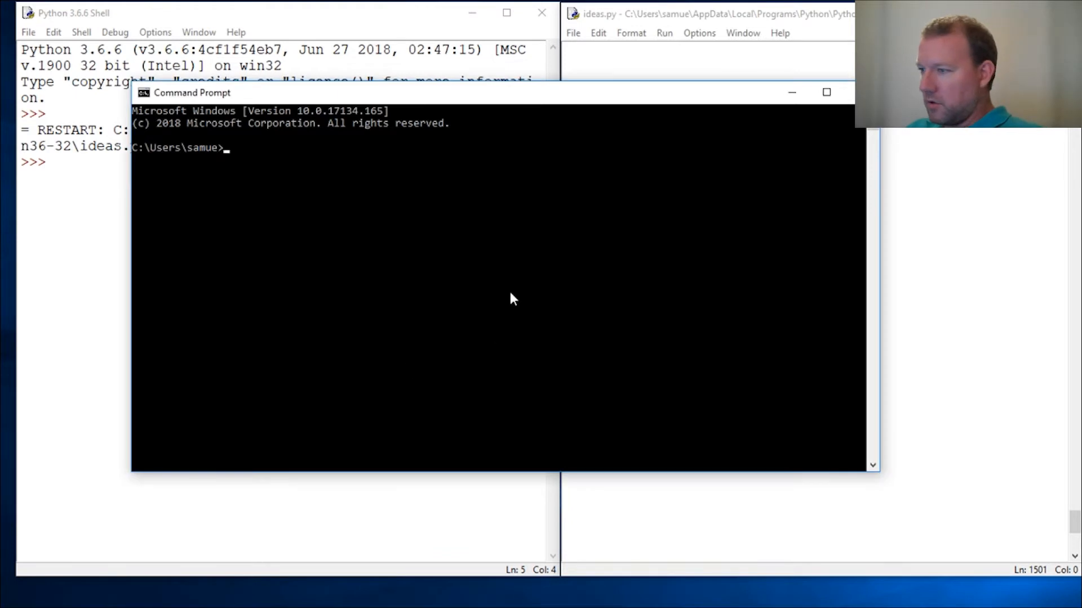
Type pip in the Command Prompt and stretch the window taller to show more output.
click(494, 286)
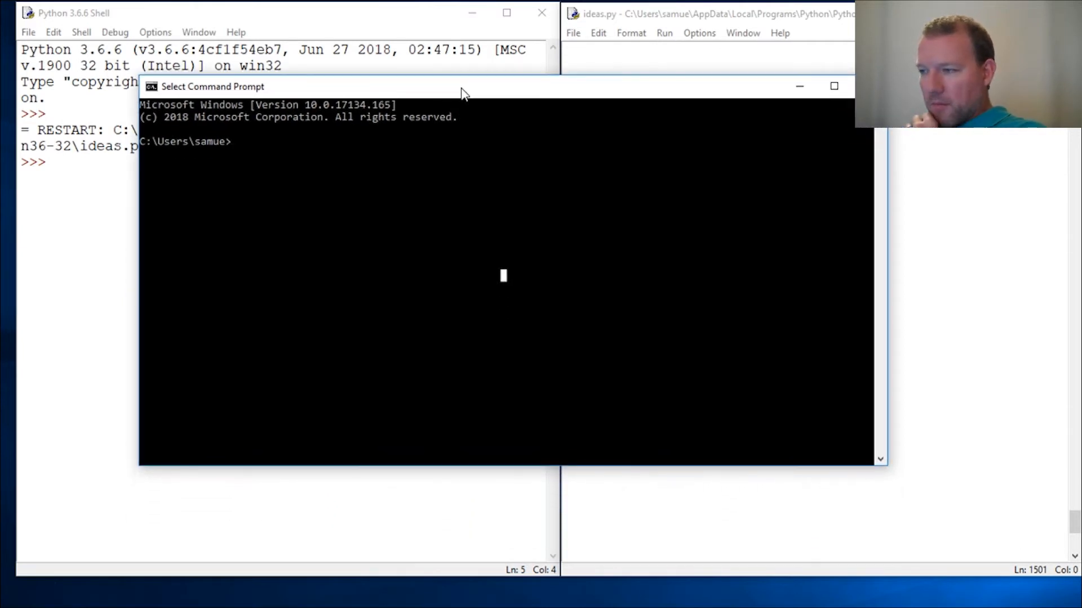
mouse_move(350, 166)
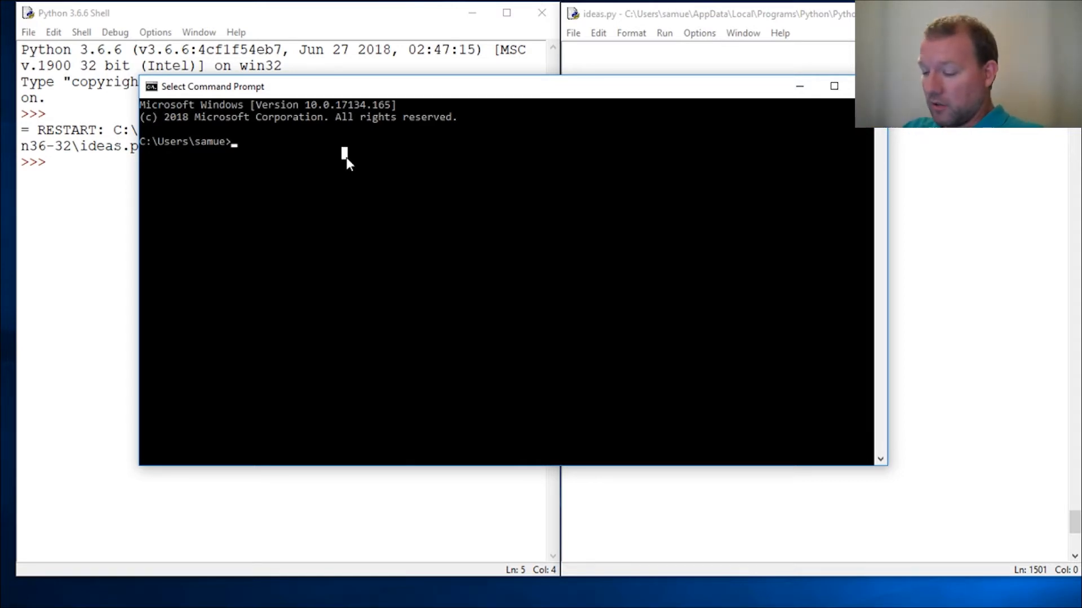
text(pip)
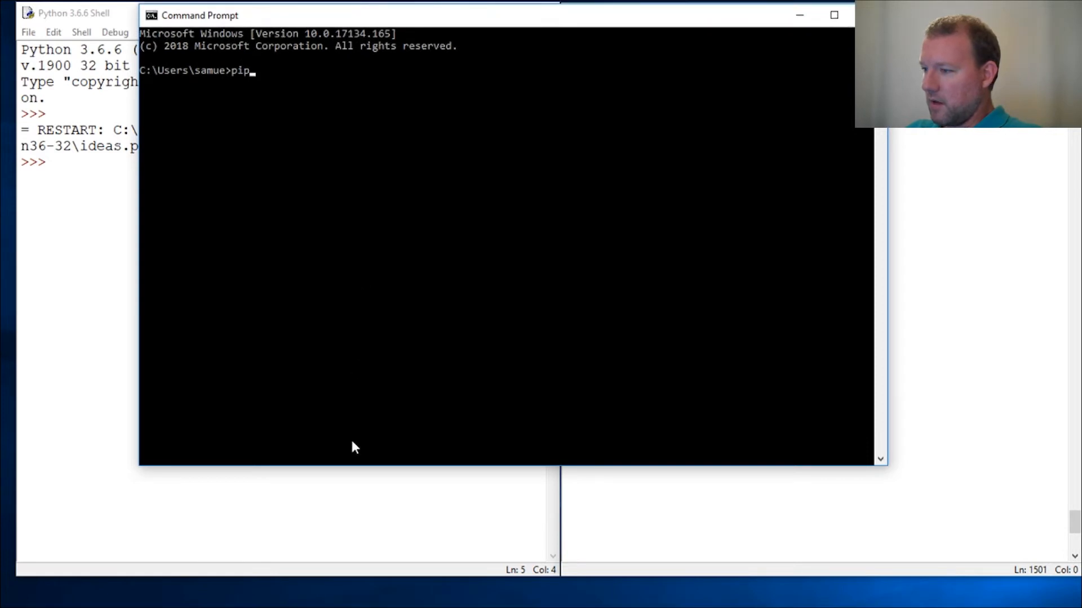
click(352, 407)
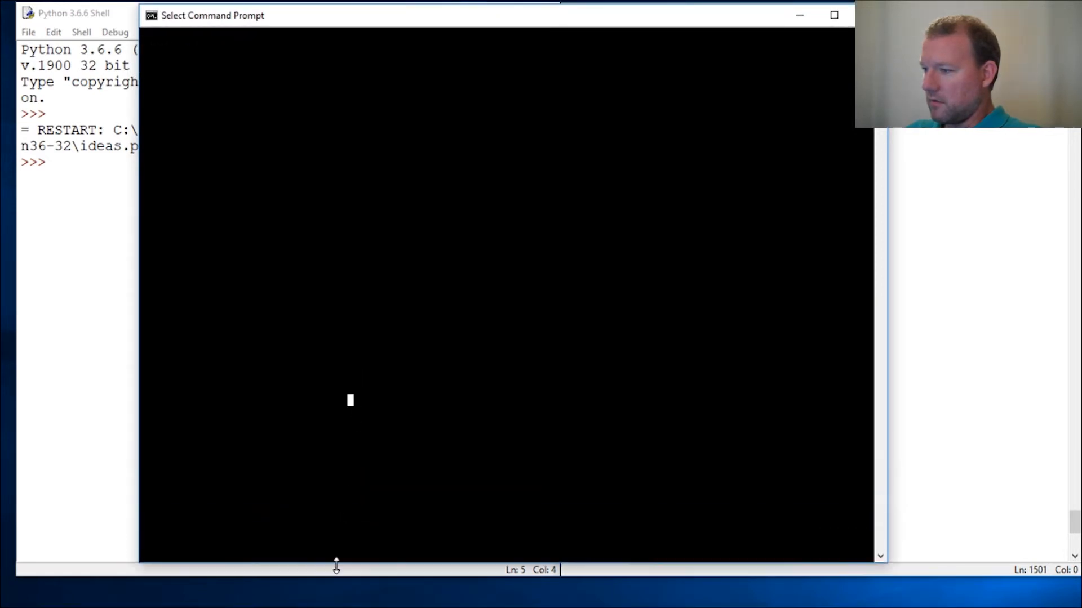
Run pip to display its help, then enter a bare 'list', which is rejected.
text(pip)
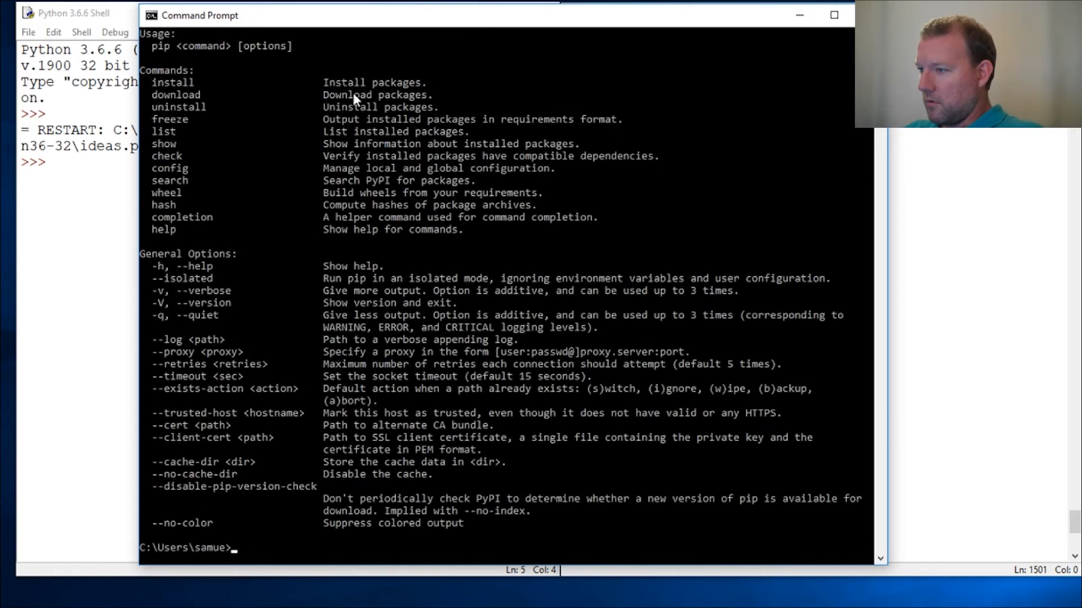
mouse_move(280, 246)
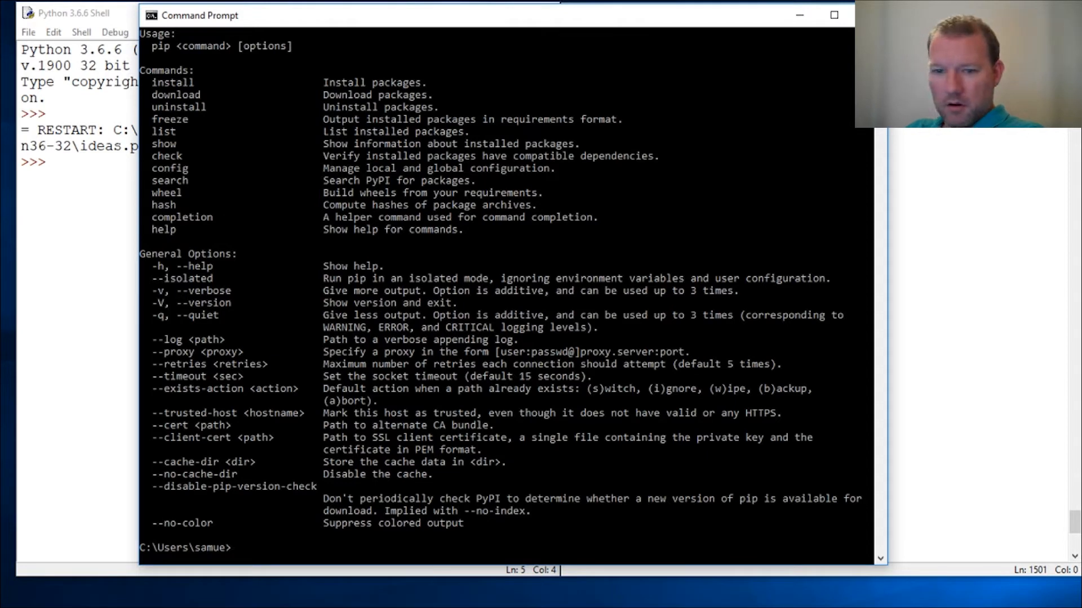
mouse_move(205, 71)
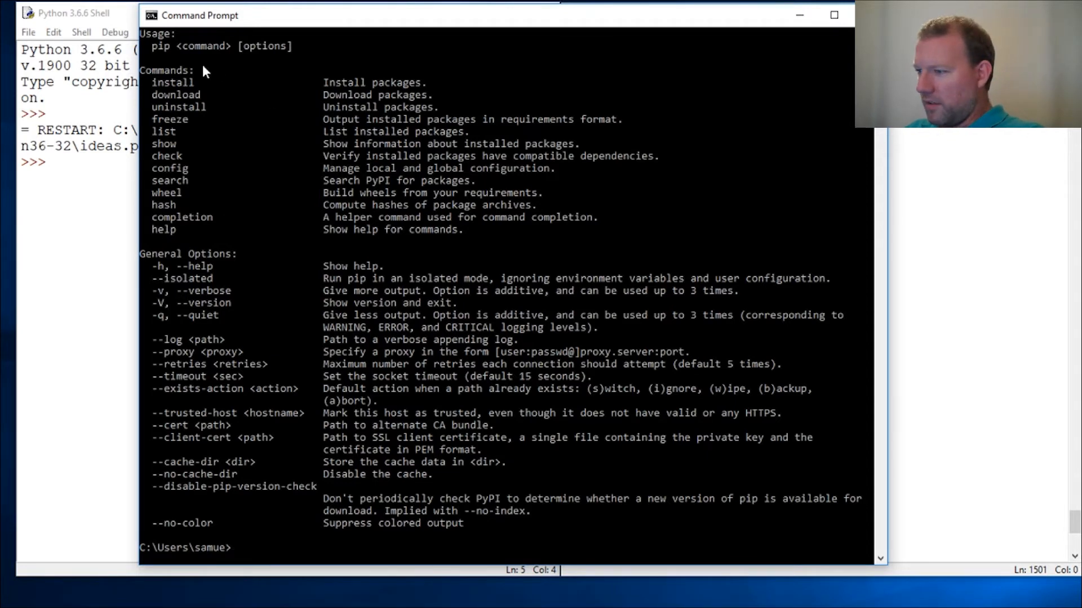
mouse_move(248, 126)
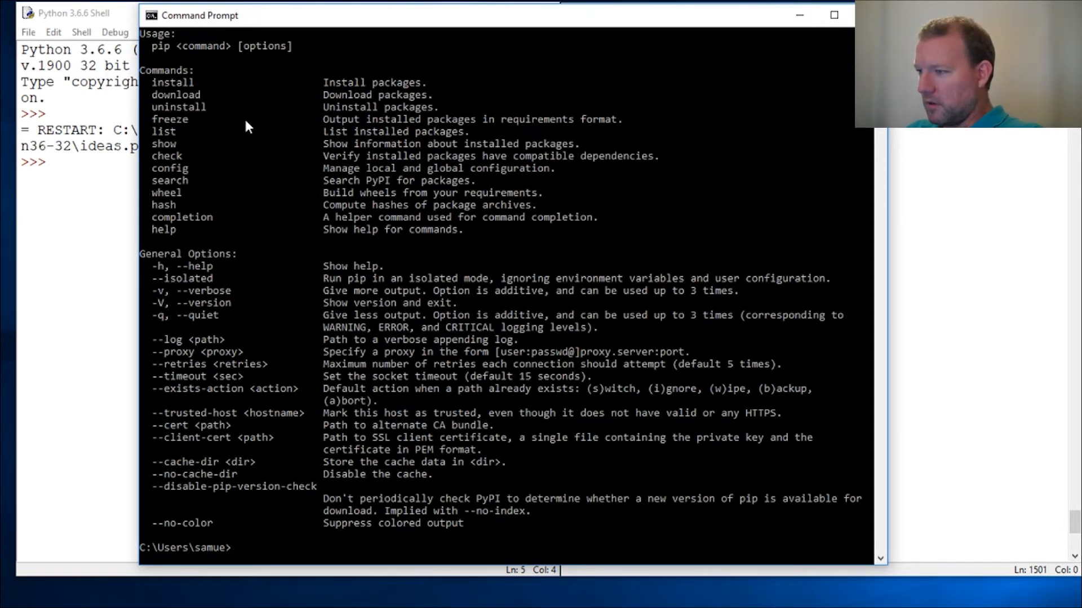
mouse_move(173, 140)
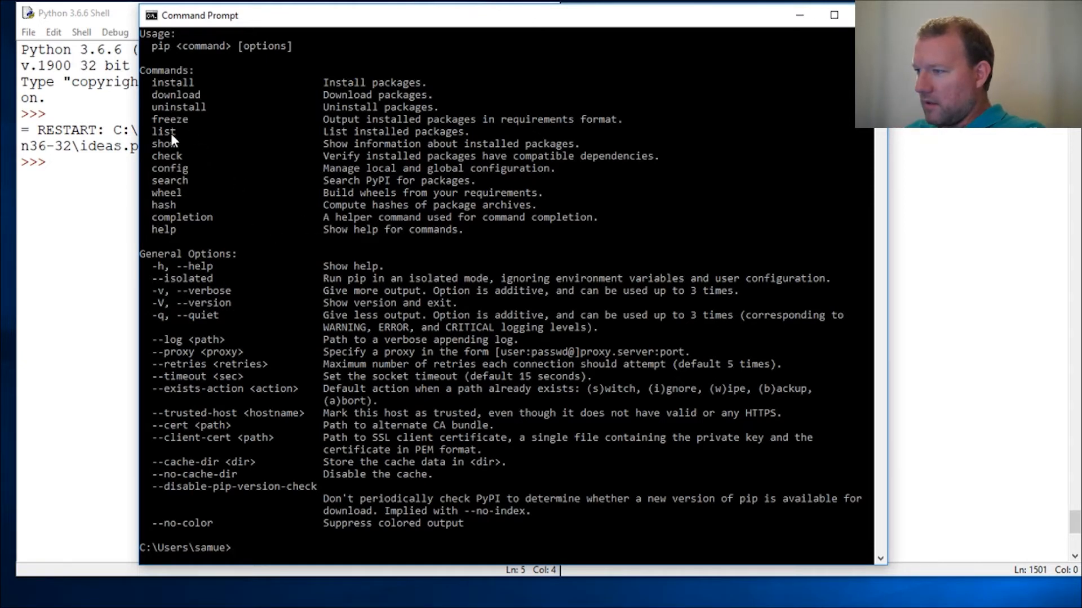
mouse_move(337, 135)
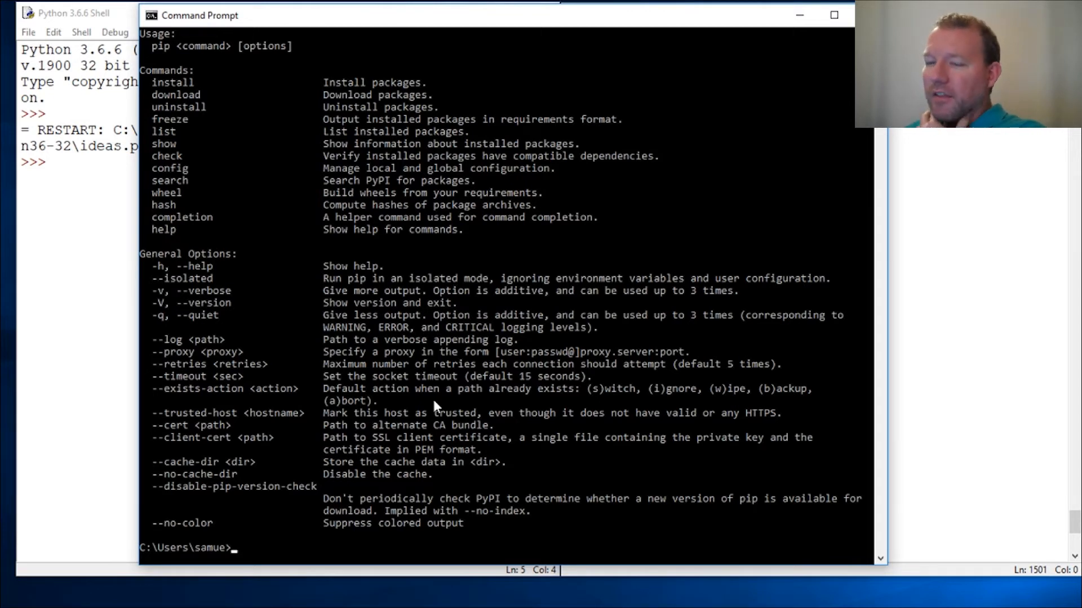
mouse_move(639, 414)
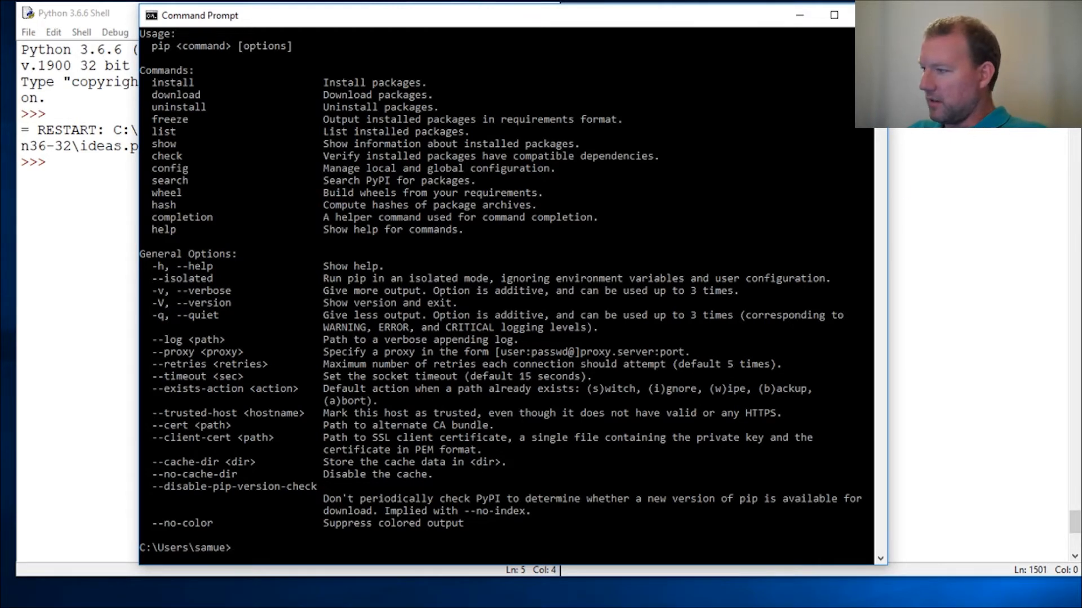
mouse_move(345, 336)
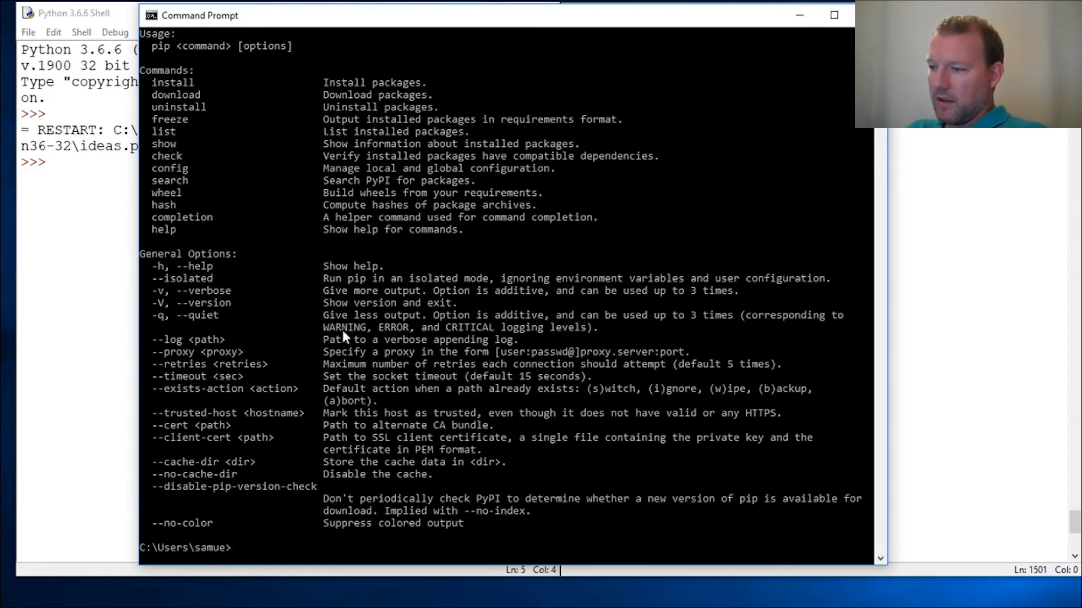
mouse_move(233, 238)
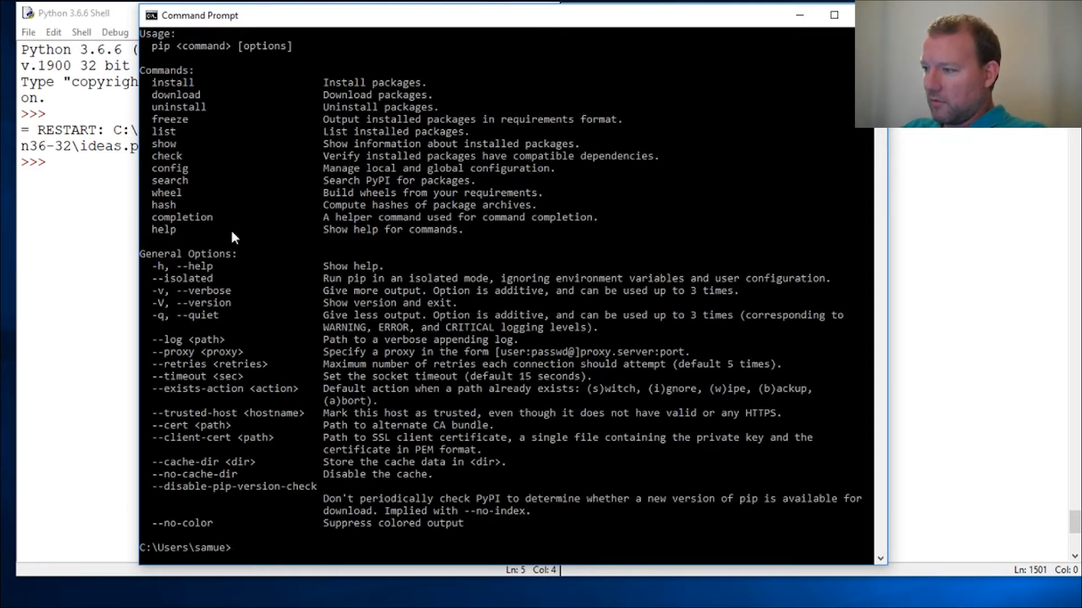
mouse_move(453, 335)
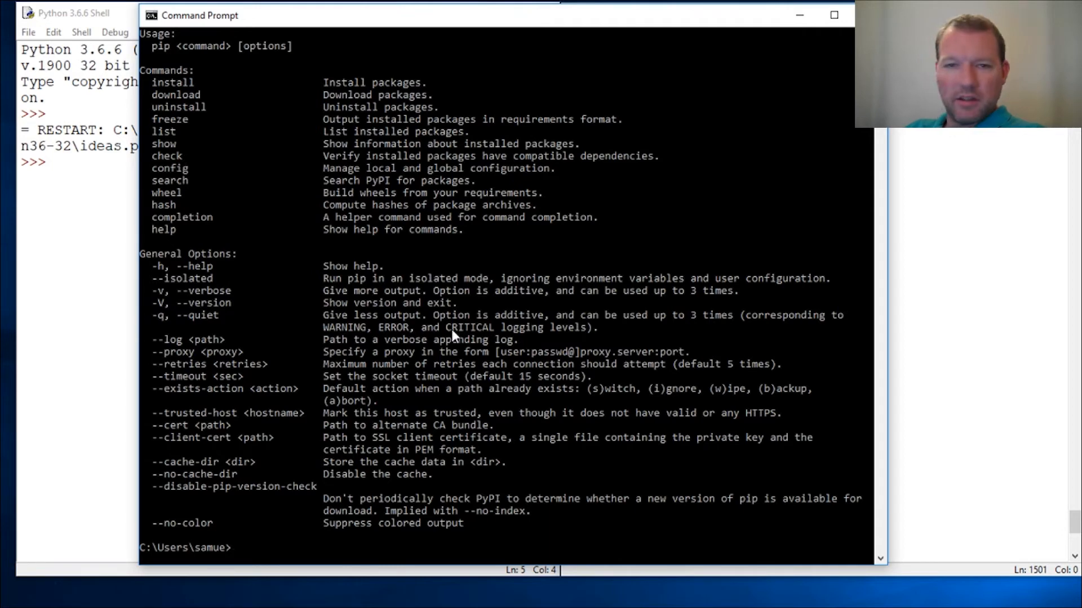
text(list)
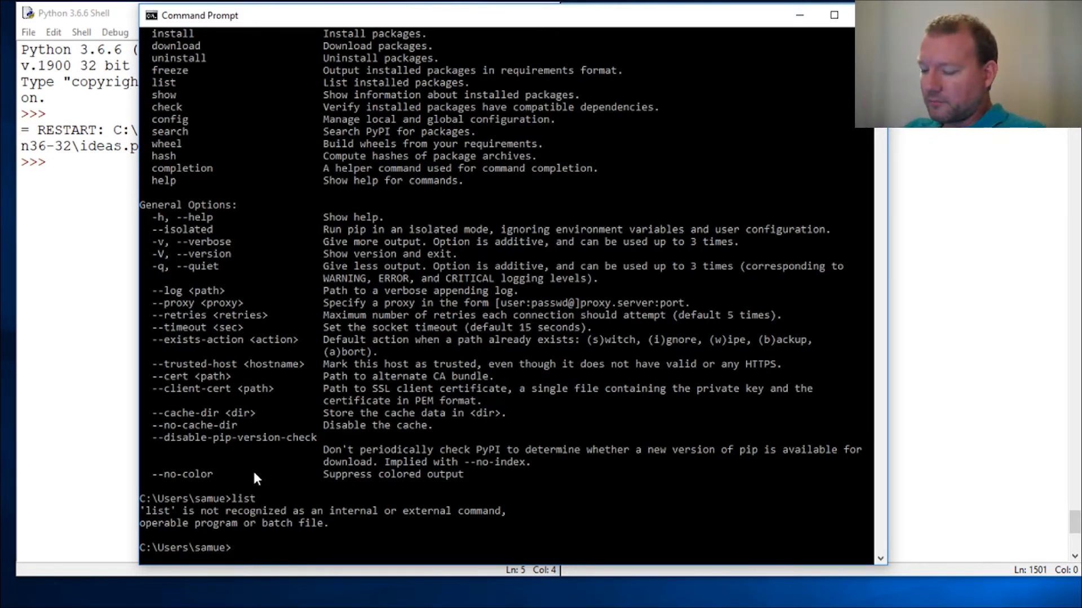
Run 'pip list' to show installed packages and the pip 18.0 upgrade notice.
text(pip)
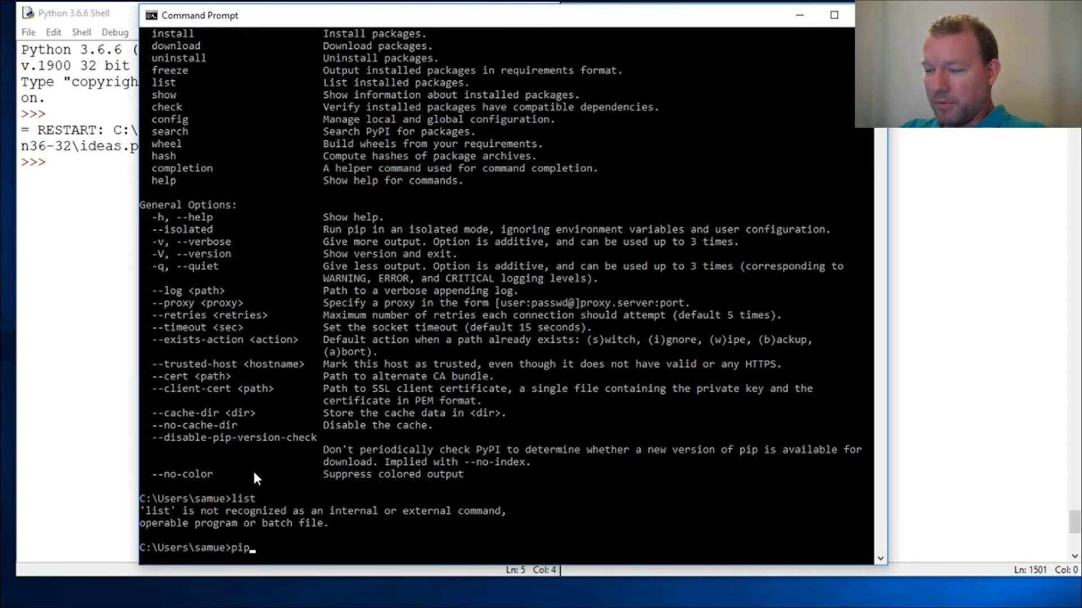
text(list)
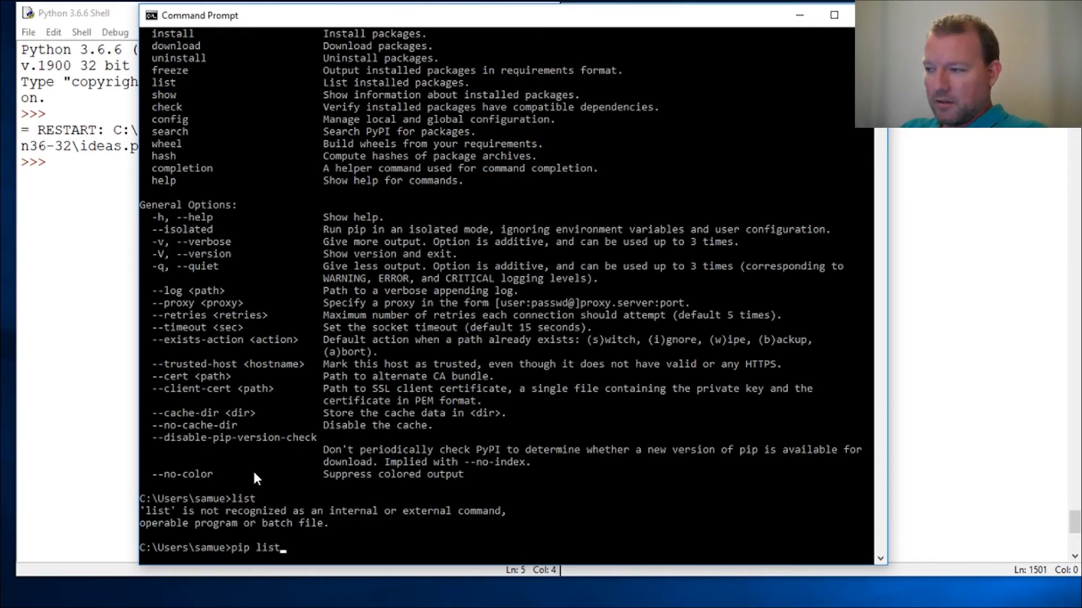
mouse_move(258, 569)
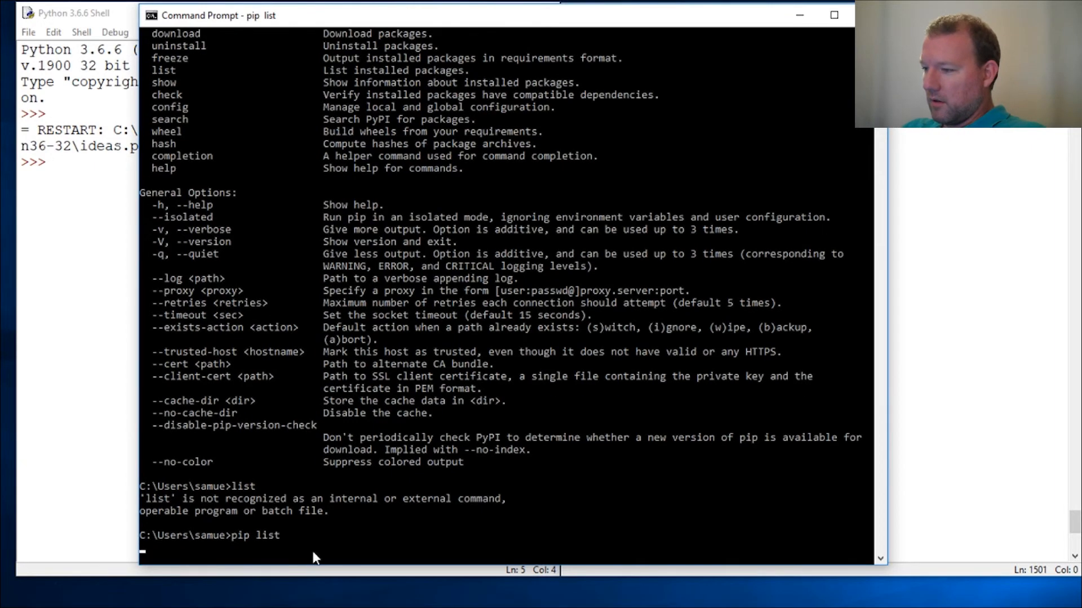
key(Return)
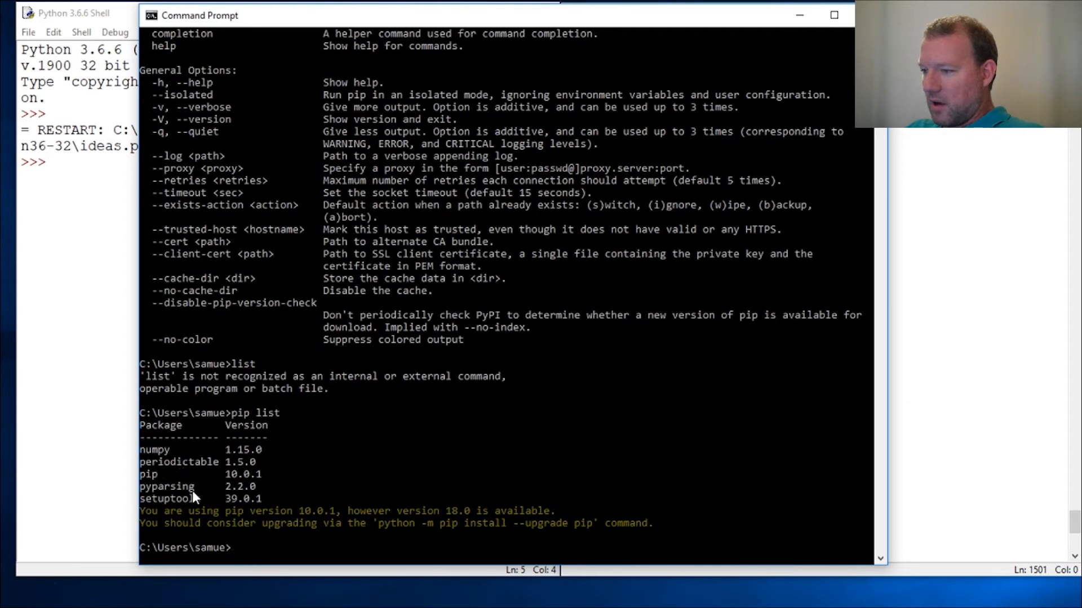
mouse_move(197, 472)
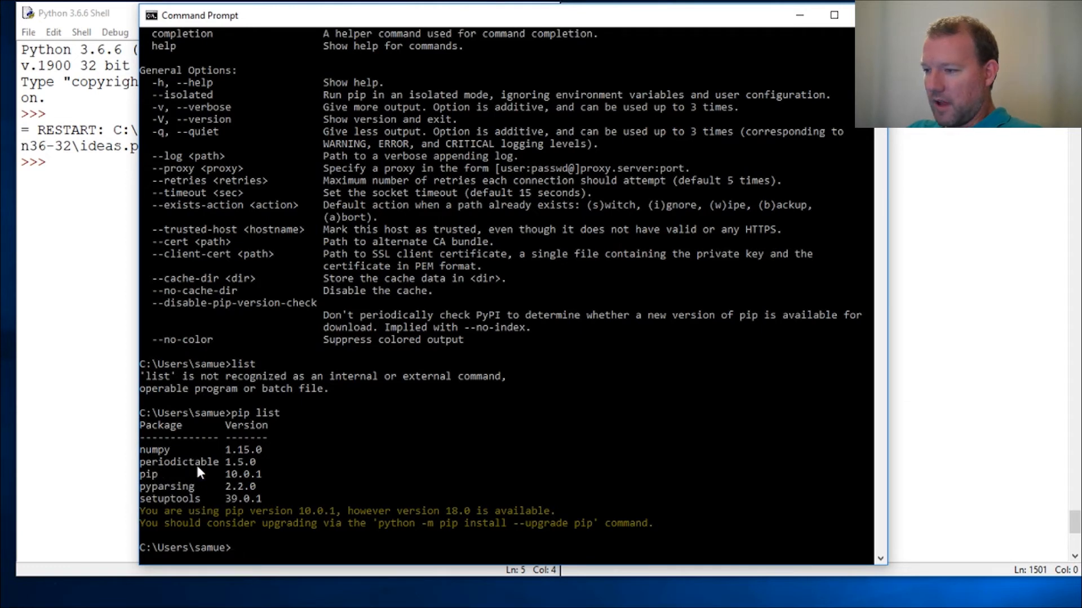
mouse_move(195, 506)
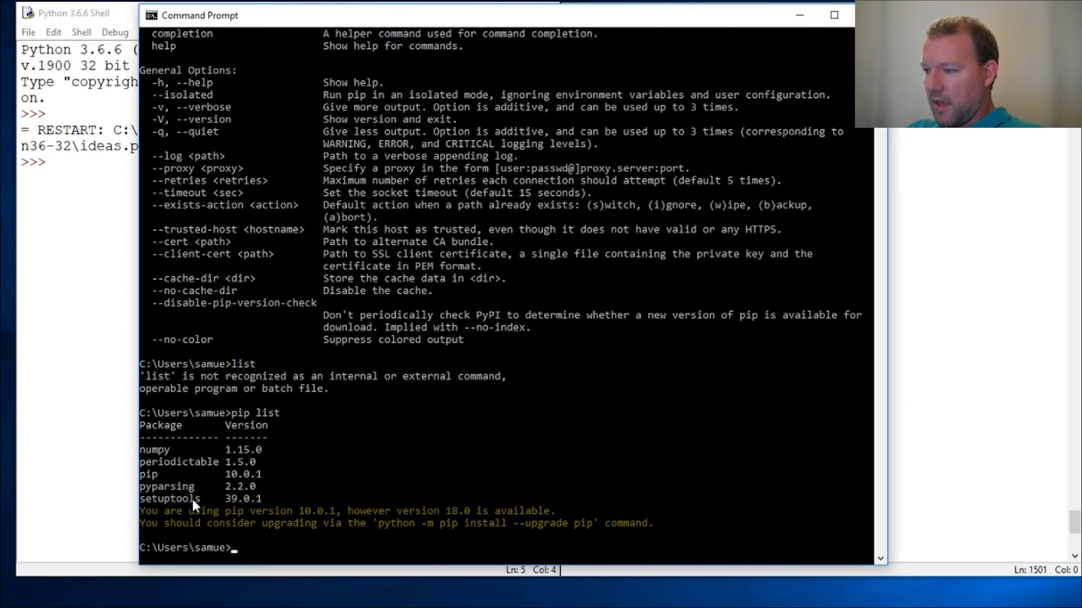
mouse_move(619, 540)
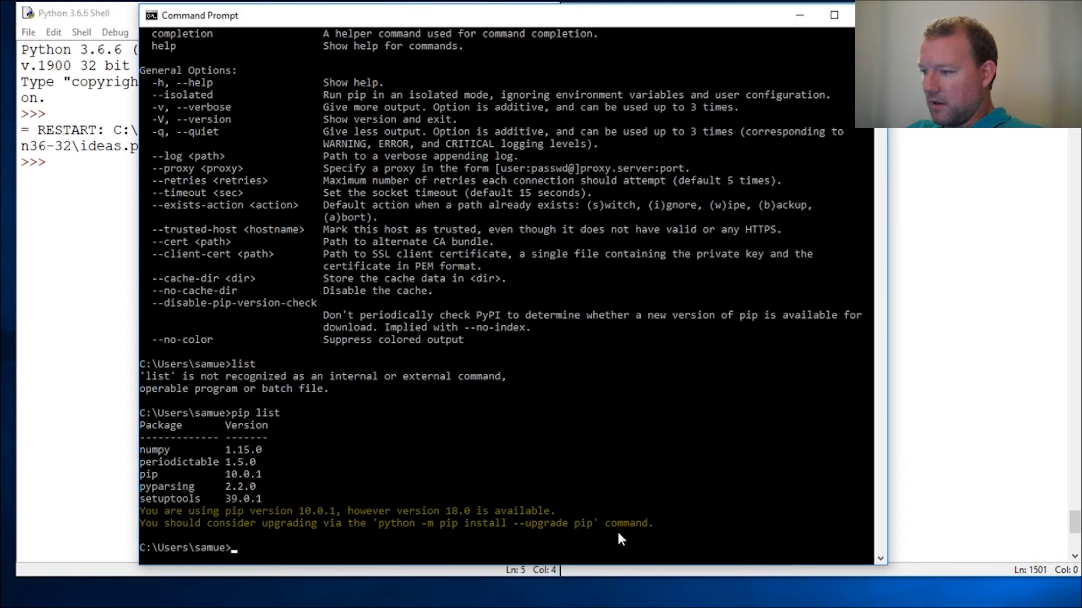
mouse_move(486, 541)
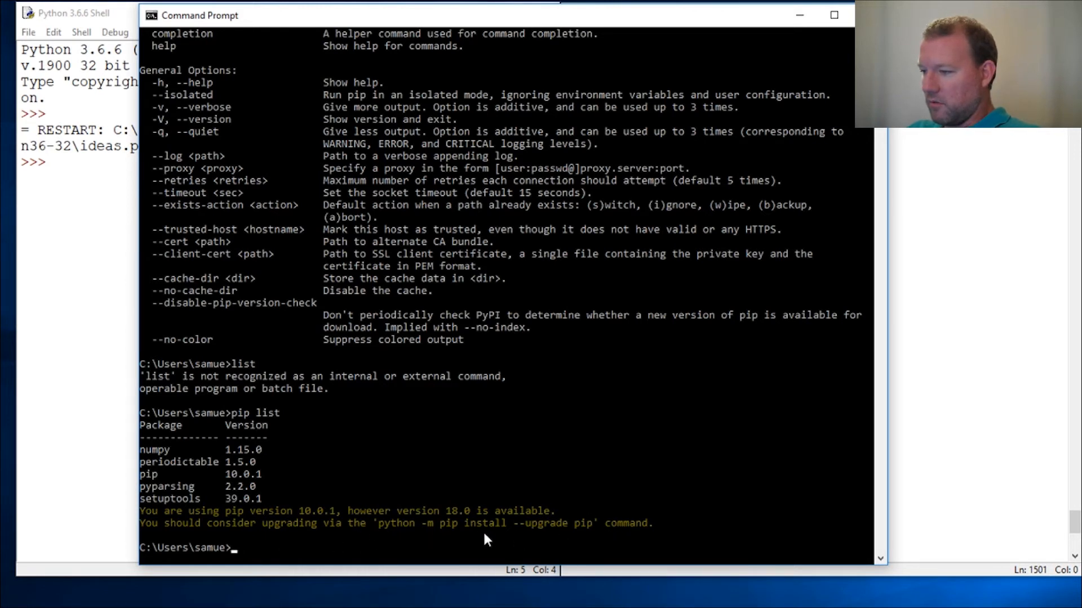
mouse_move(437, 509)
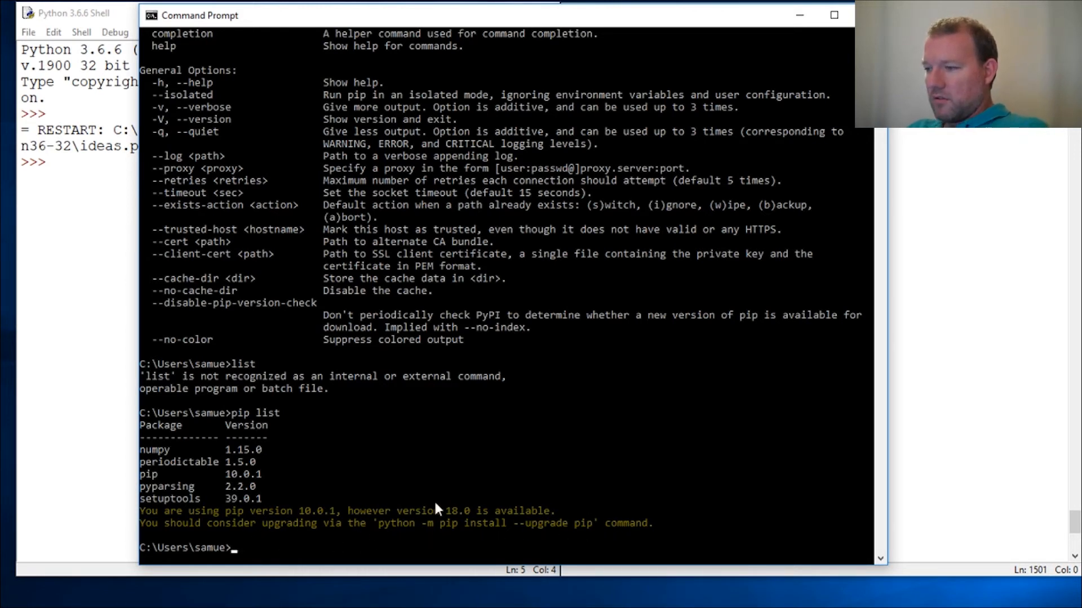
mouse_move(605, 447)
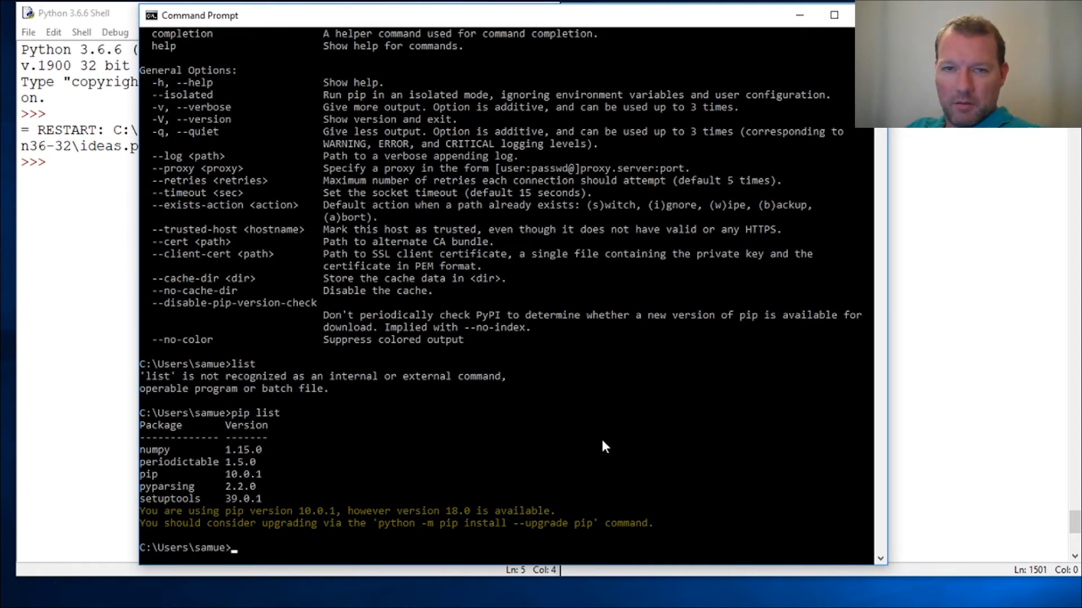
mouse_move(409, 560)
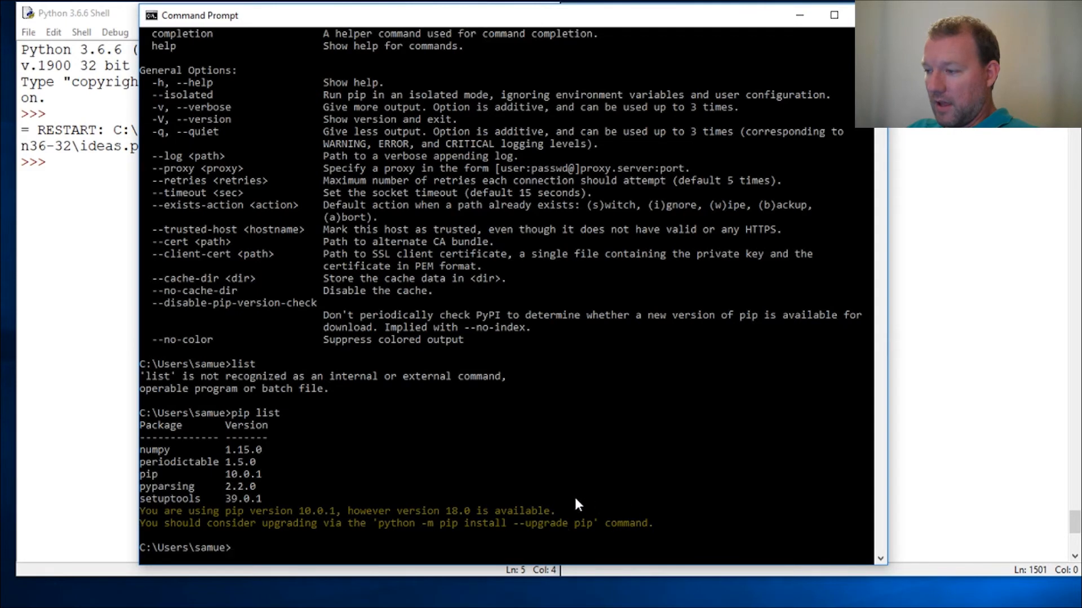
mouse_move(373, 523)
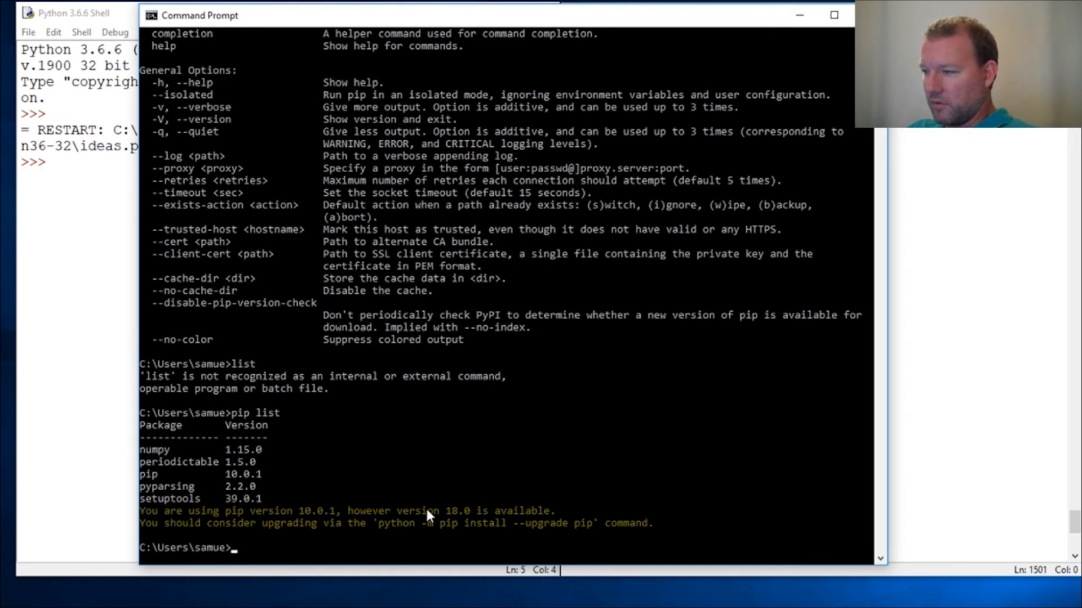
mouse_move(354, 548)
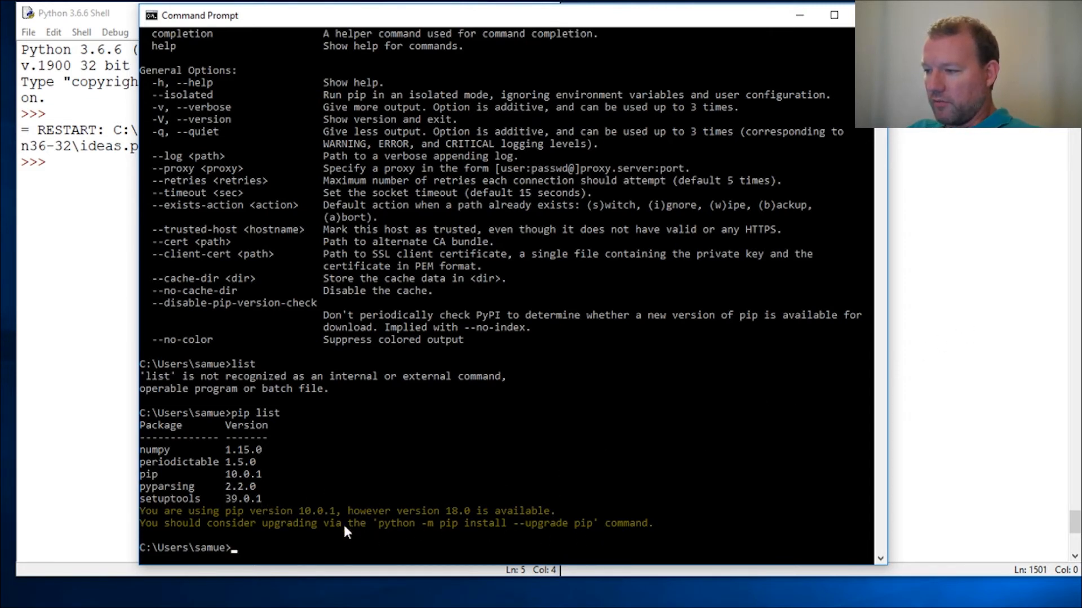
mouse_move(387, 535)
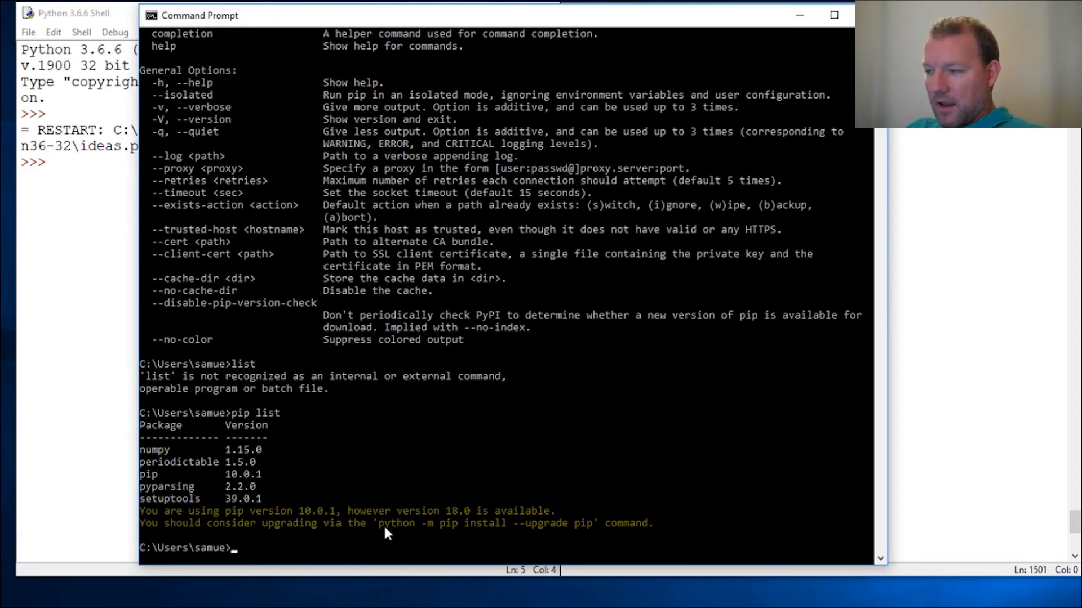
mouse_move(412, 531)
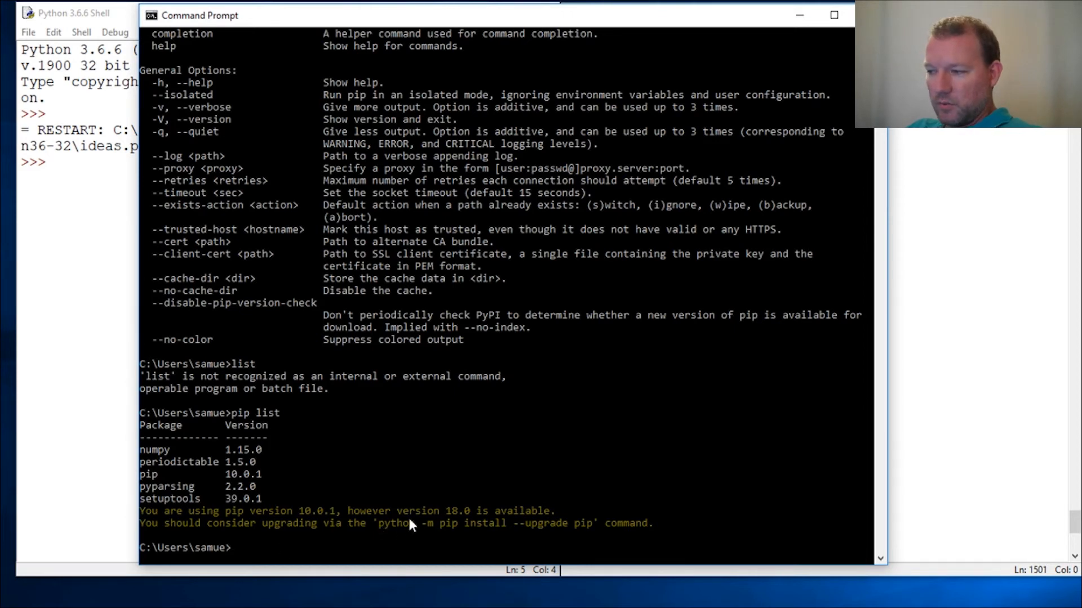
mouse_move(406, 534)
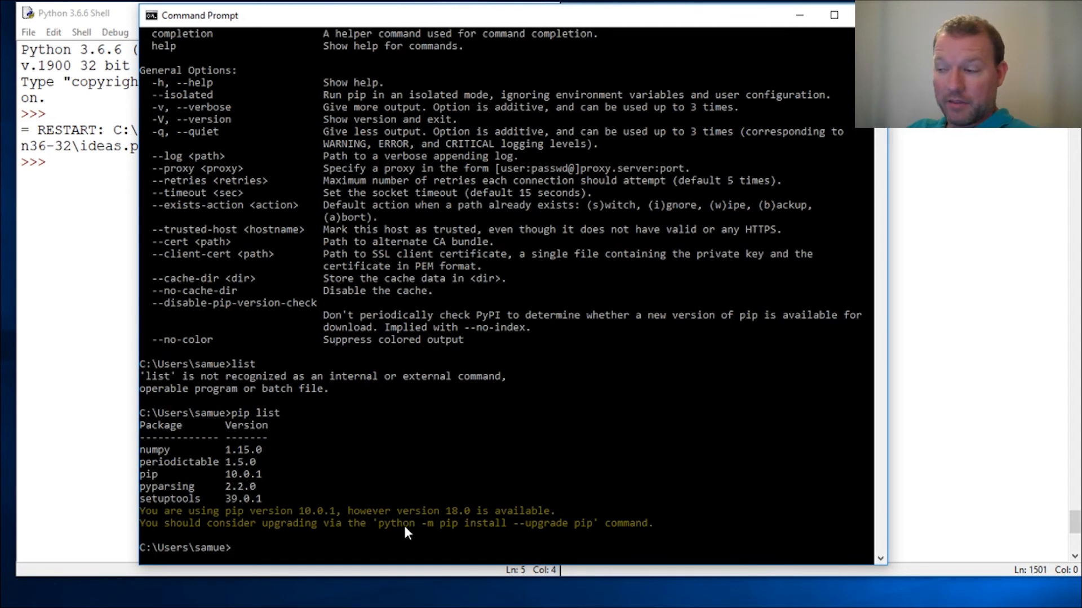
Run 'python -m pip install --upgrade pip' to upgrade pip from 10.0.1 to 18.0.
text(p)
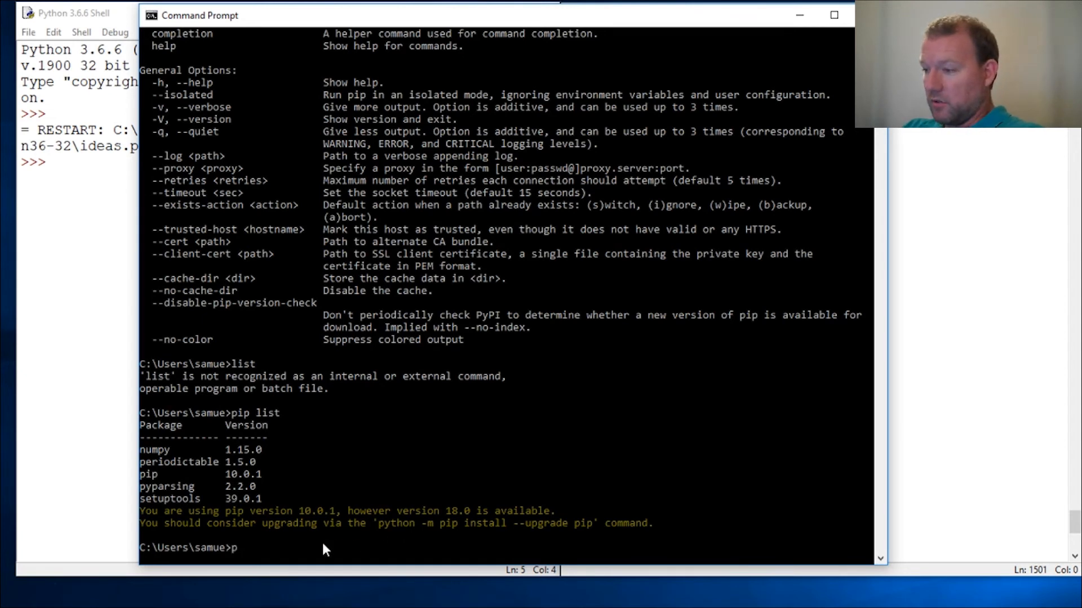
text(ython)
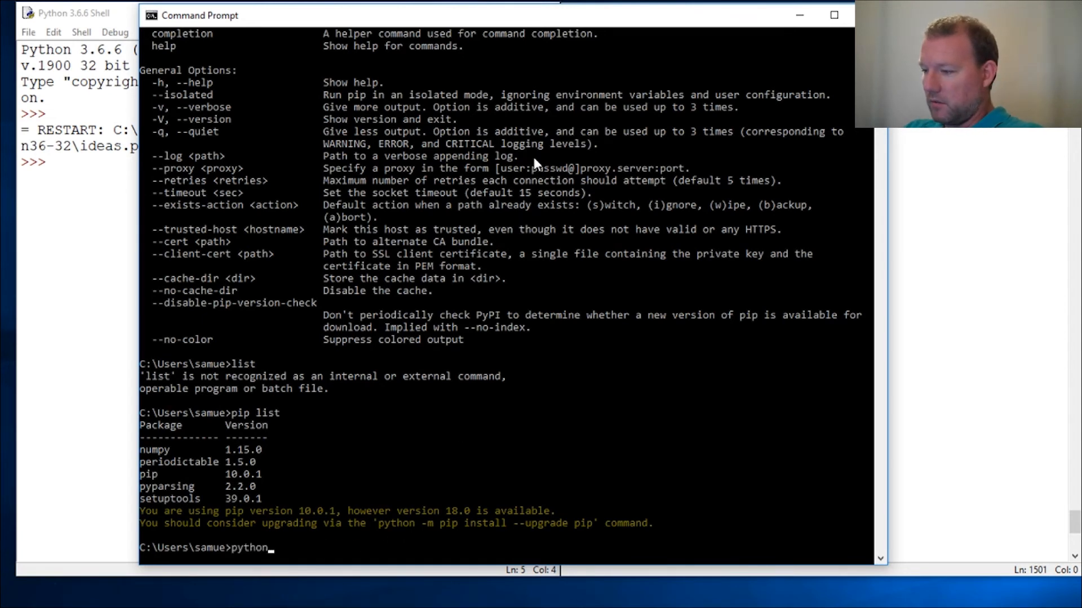
text(=)
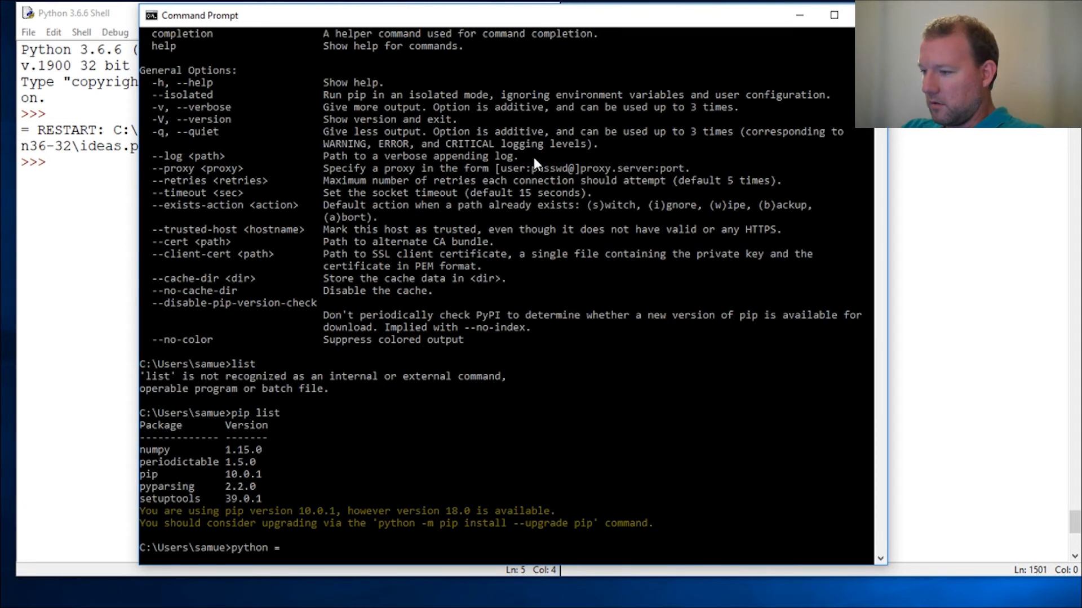
text(-m)
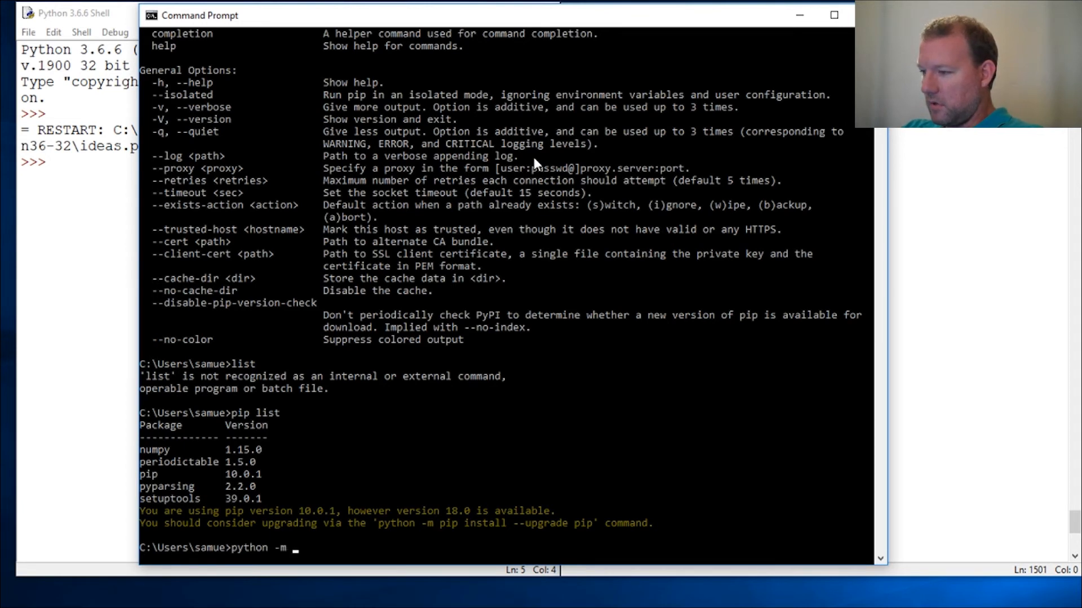
text(pip)
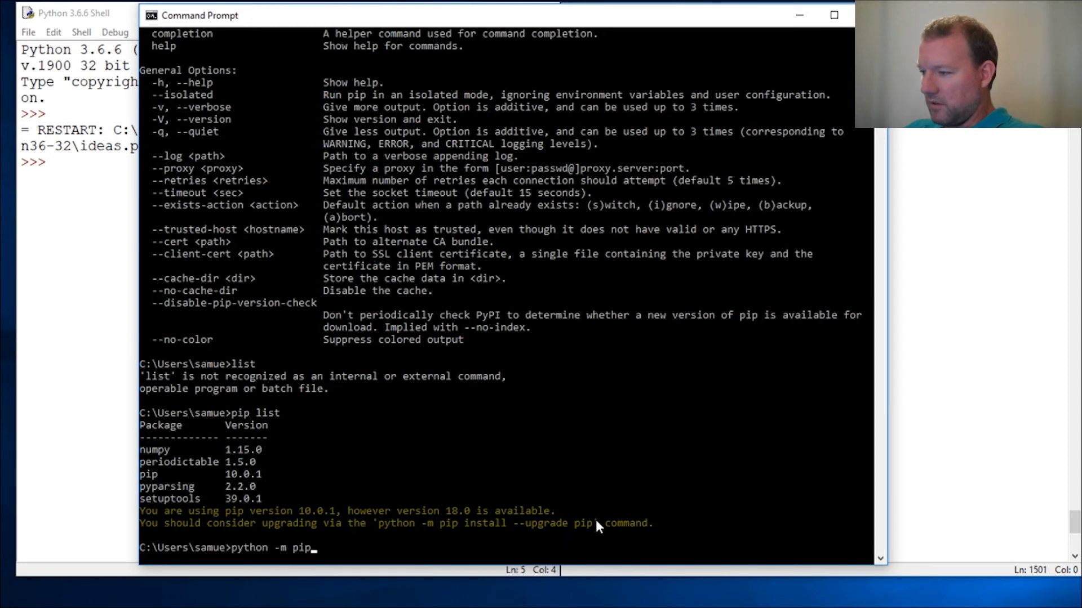
mouse_move(457, 414)
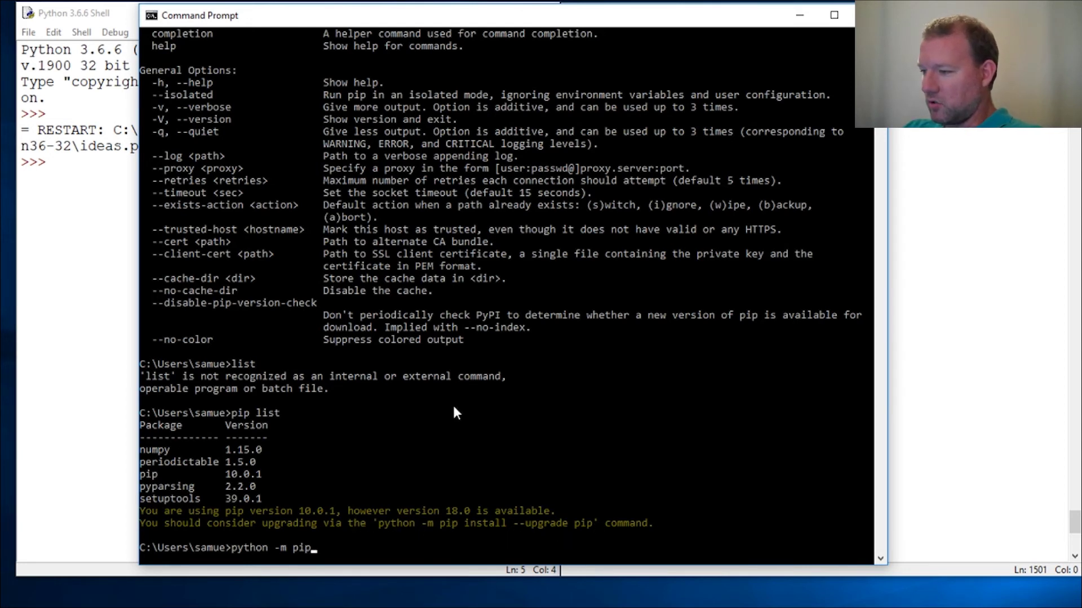
text(install)
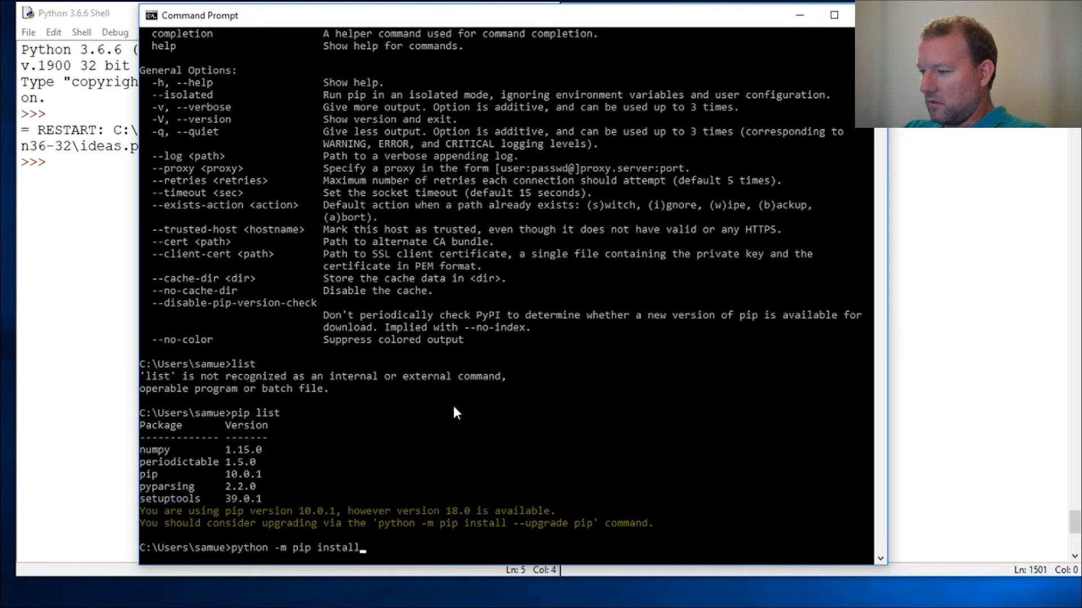
text(--upgr)
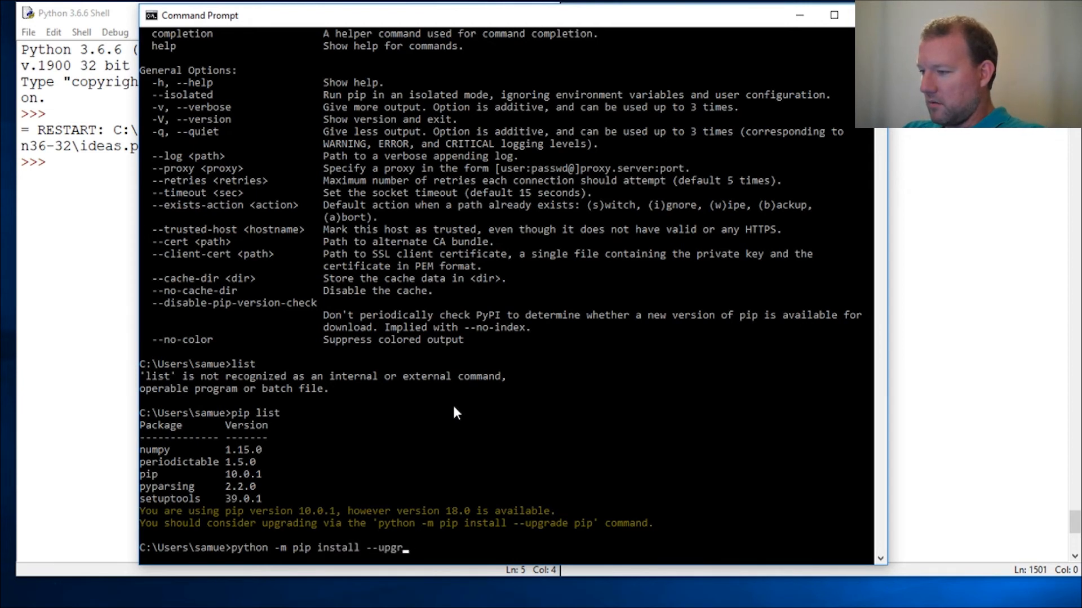
text(ade pip)
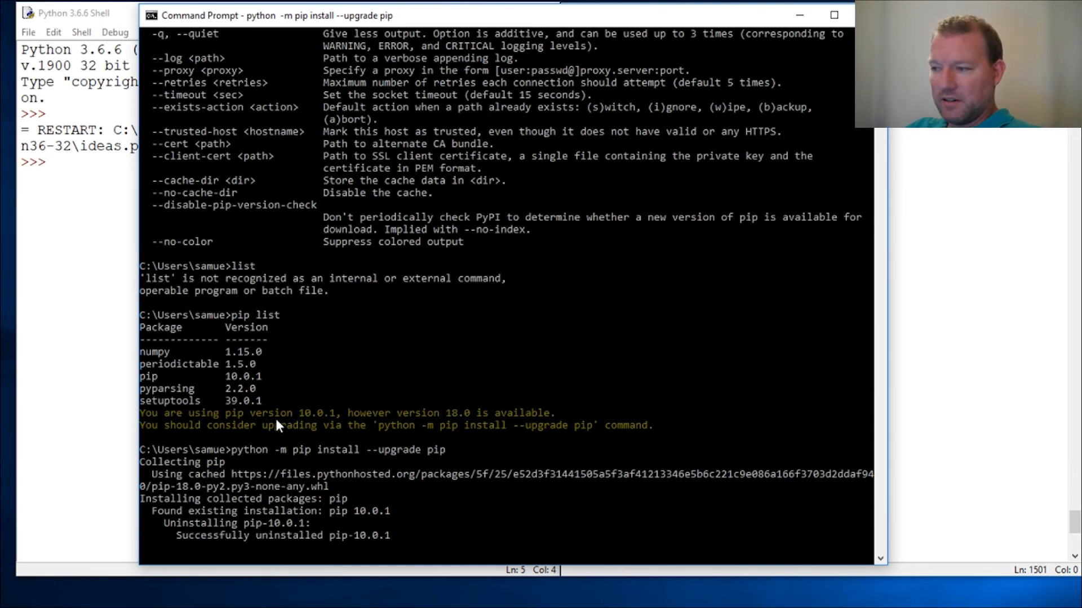
mouse_move(324, 421)
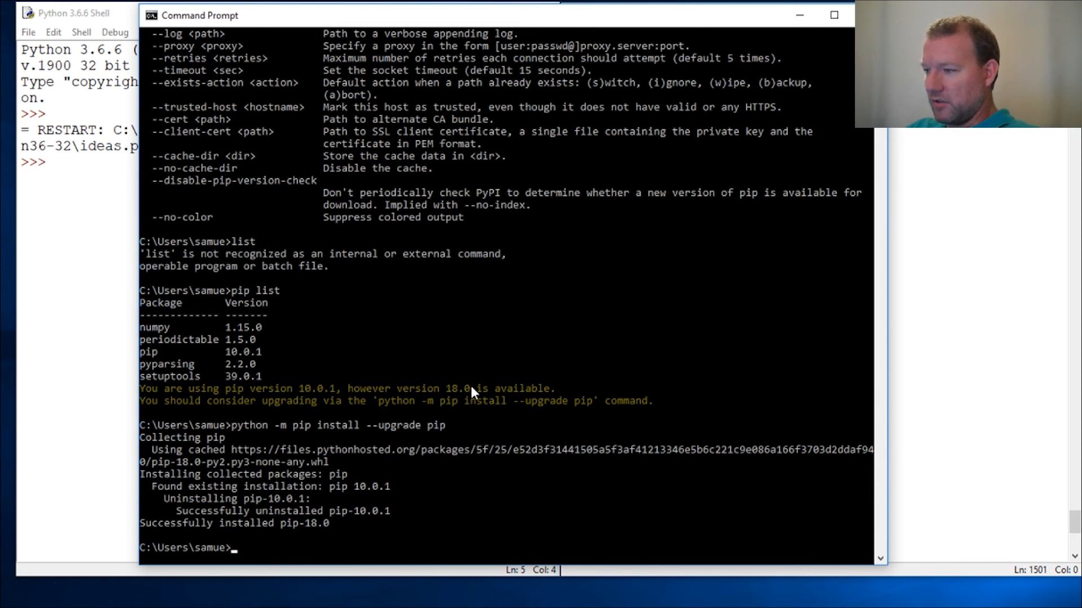
mouse_move(526, 441)
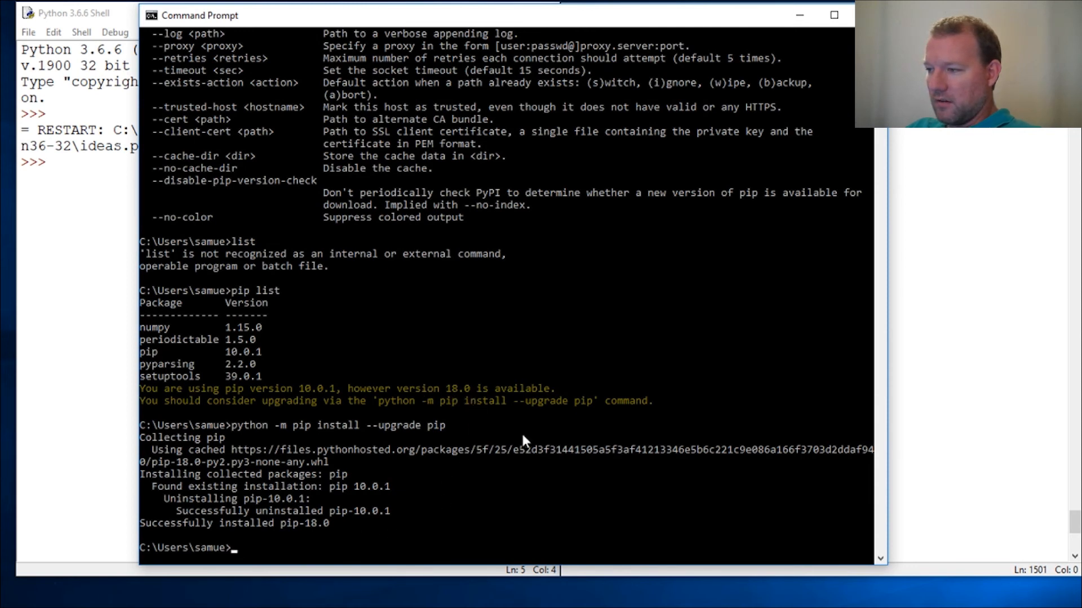
mouse_move(324, 255)
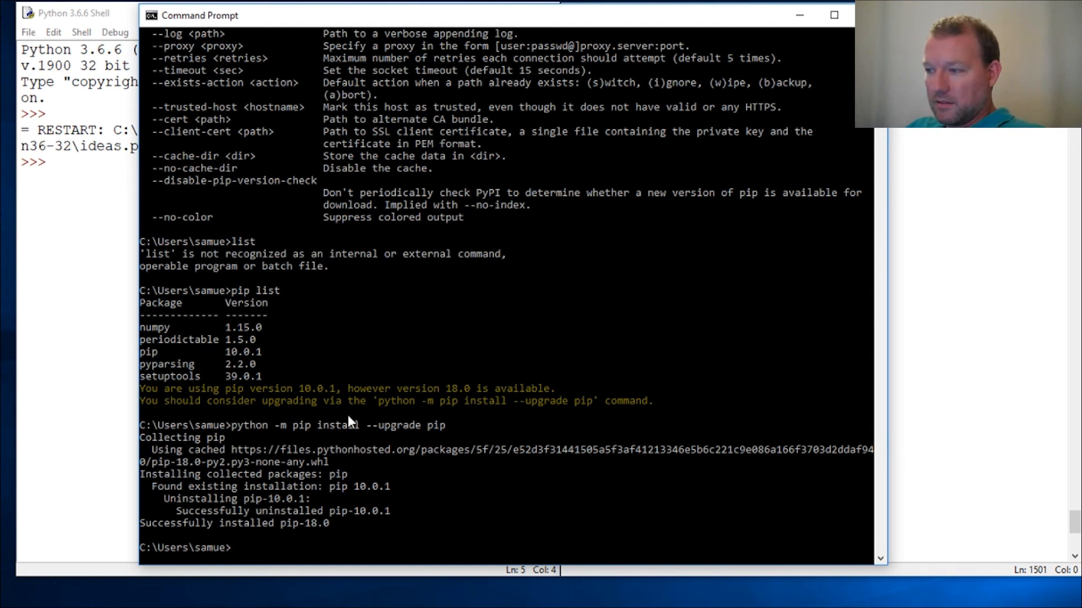
mouse_move(545, 415)
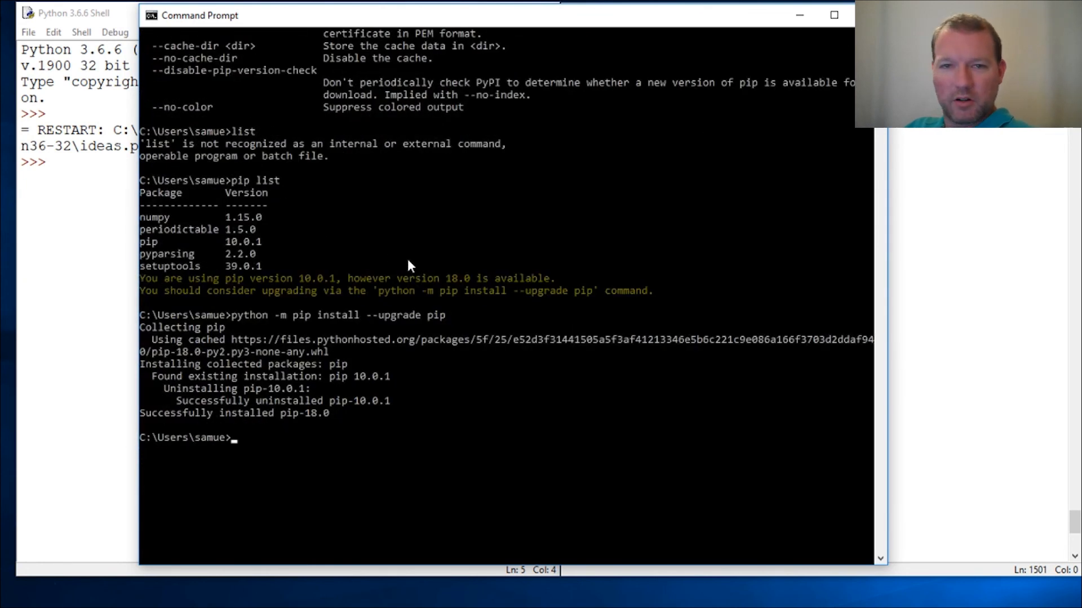
mouse_move(410, 429)
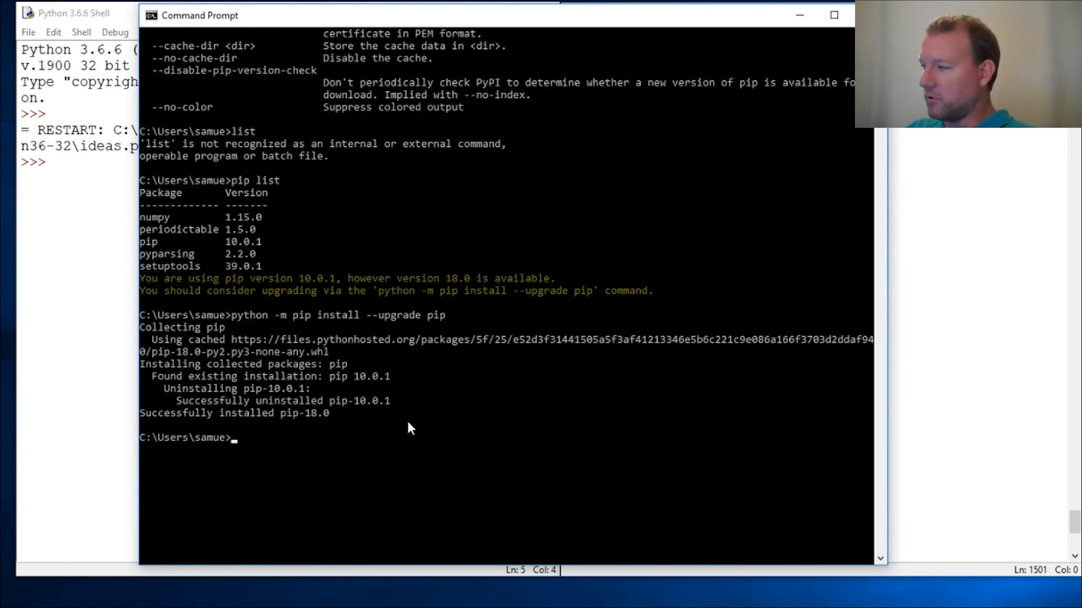
mouse_move(418, 426)
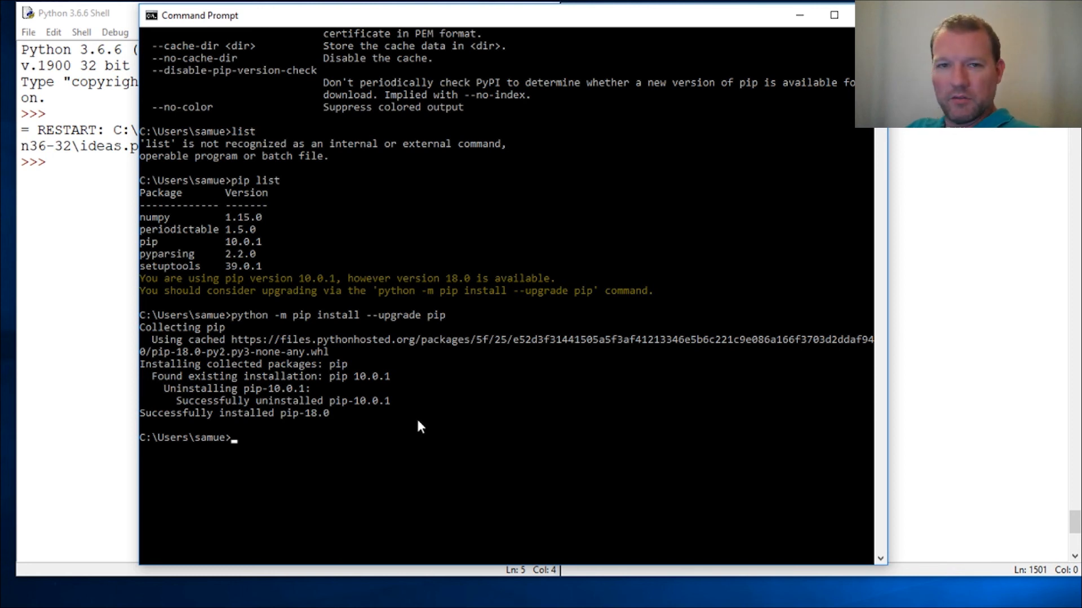